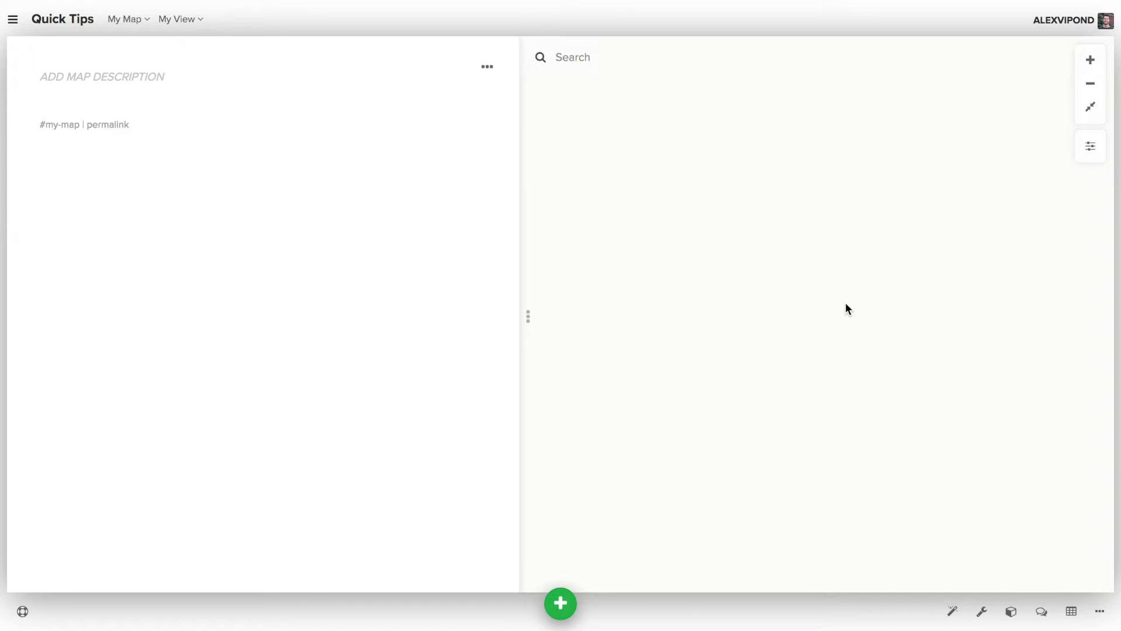
mouse_move(883, 389)
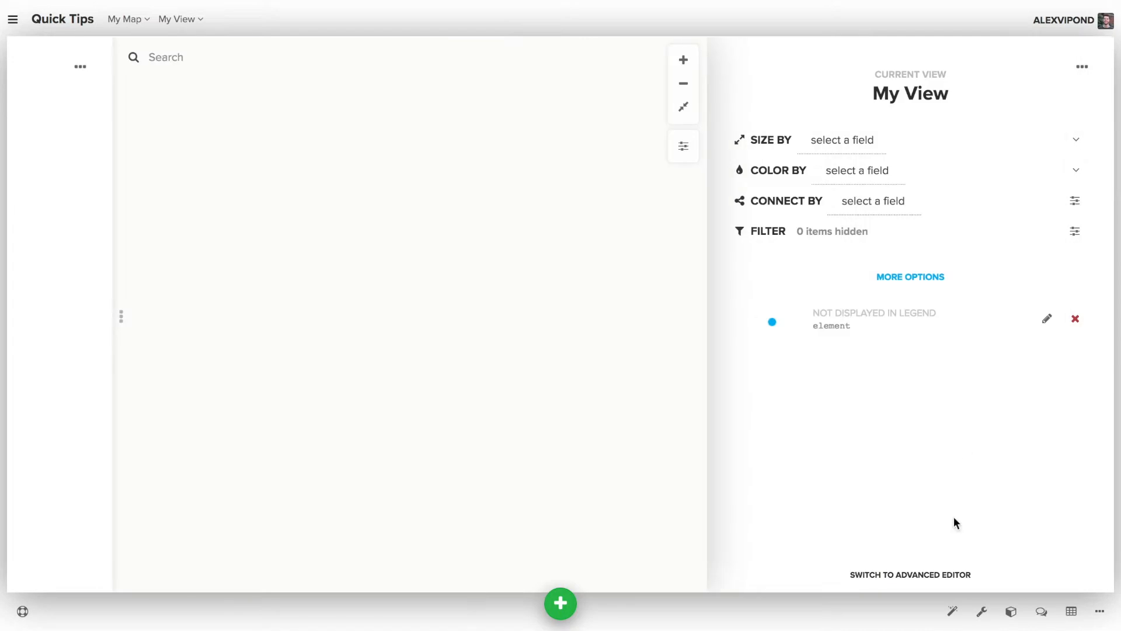
click(910, 575)
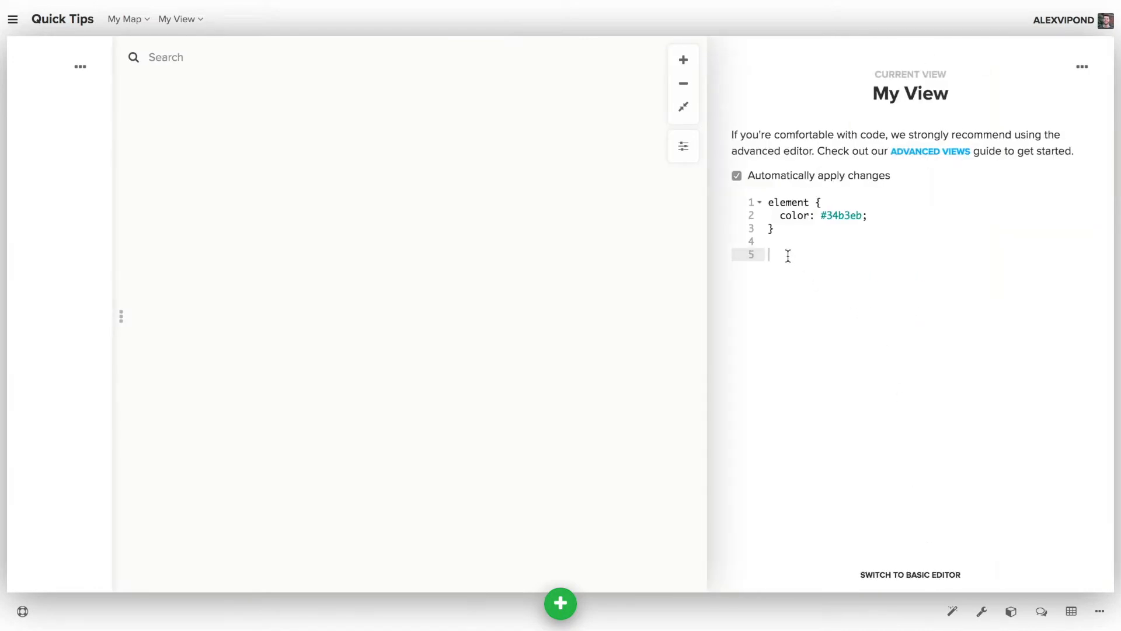
text(@setting)
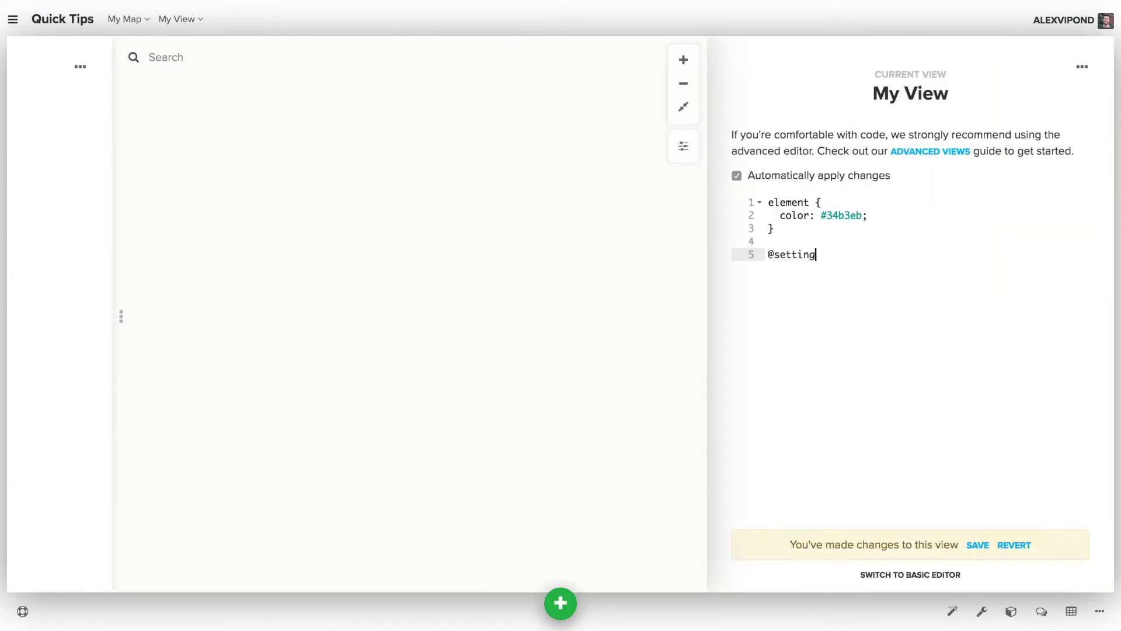
text(s {)
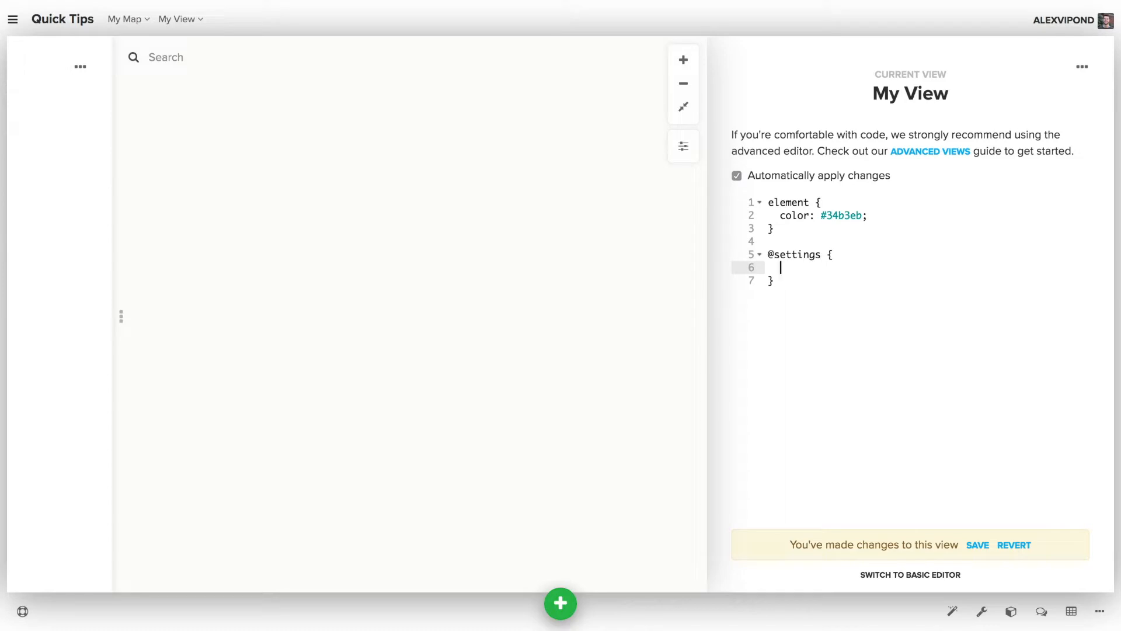
text(template:)
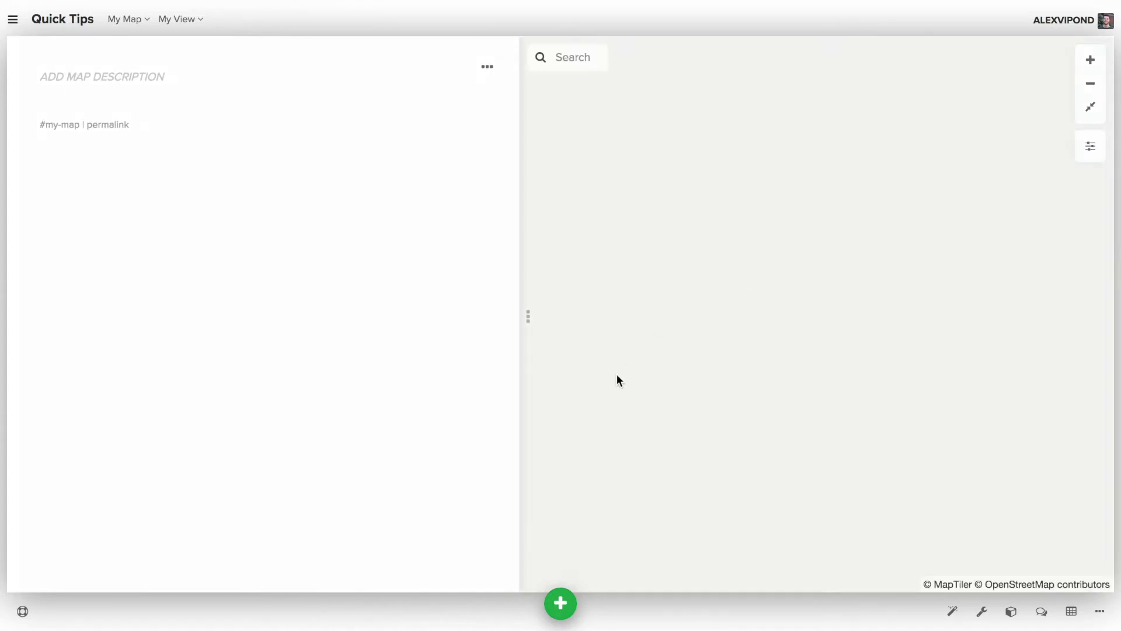
- Add a new element named Kumu headquarters and open its profile
click(559, 602)
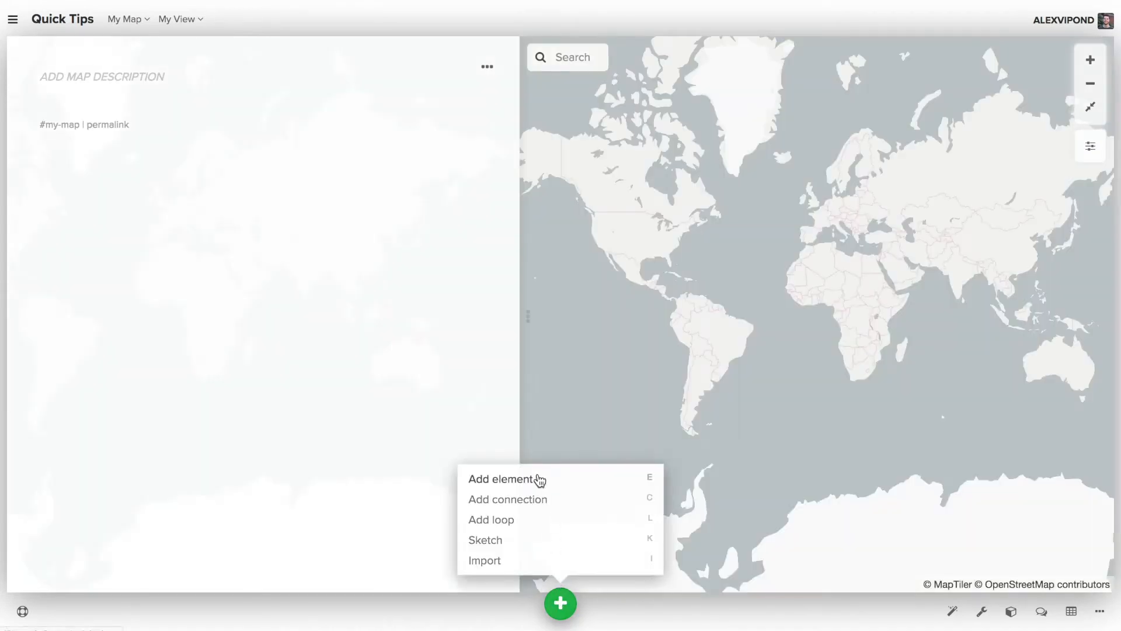
click(502, 479)
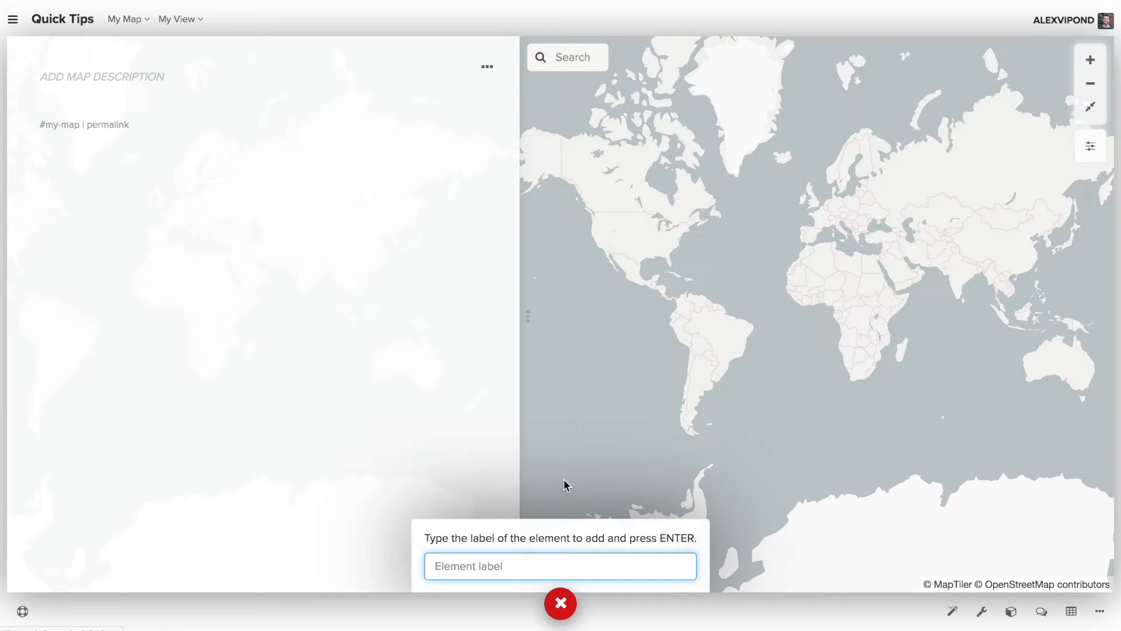
text(Kumu head)
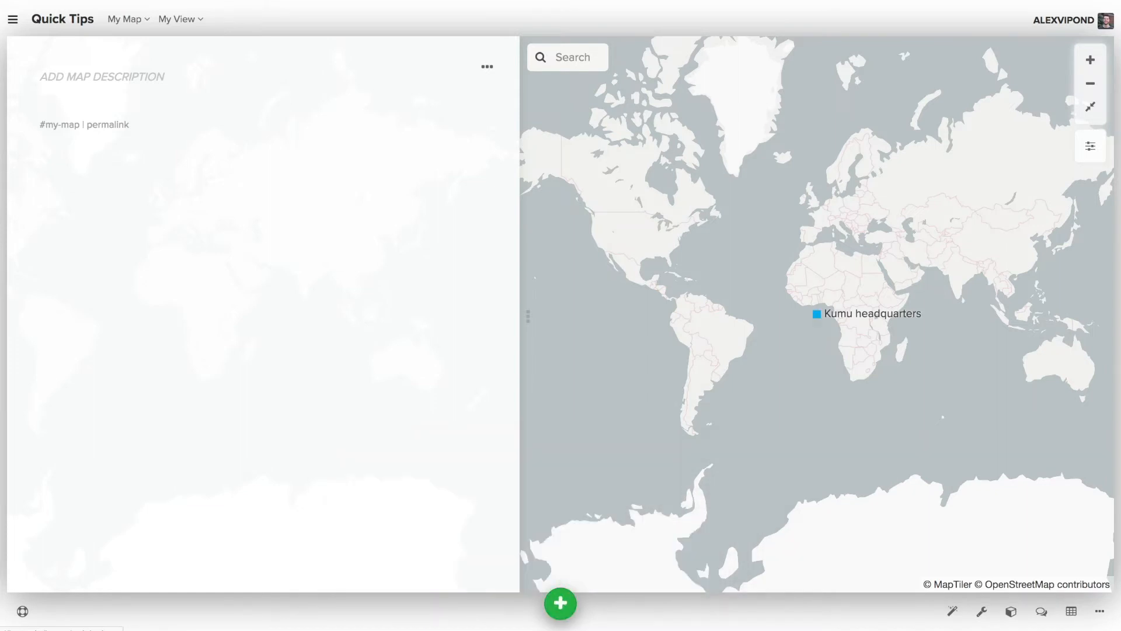
click(817, 313)
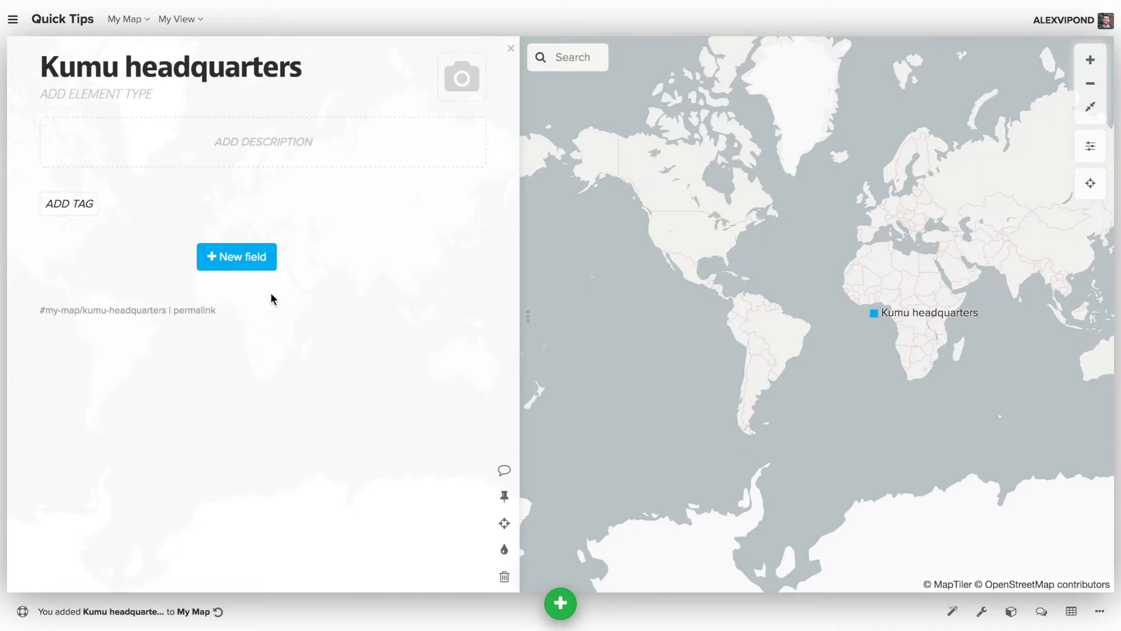
- Add a Location field to Kumu headquarters with value 21.31, -157.85
click(236, 255)
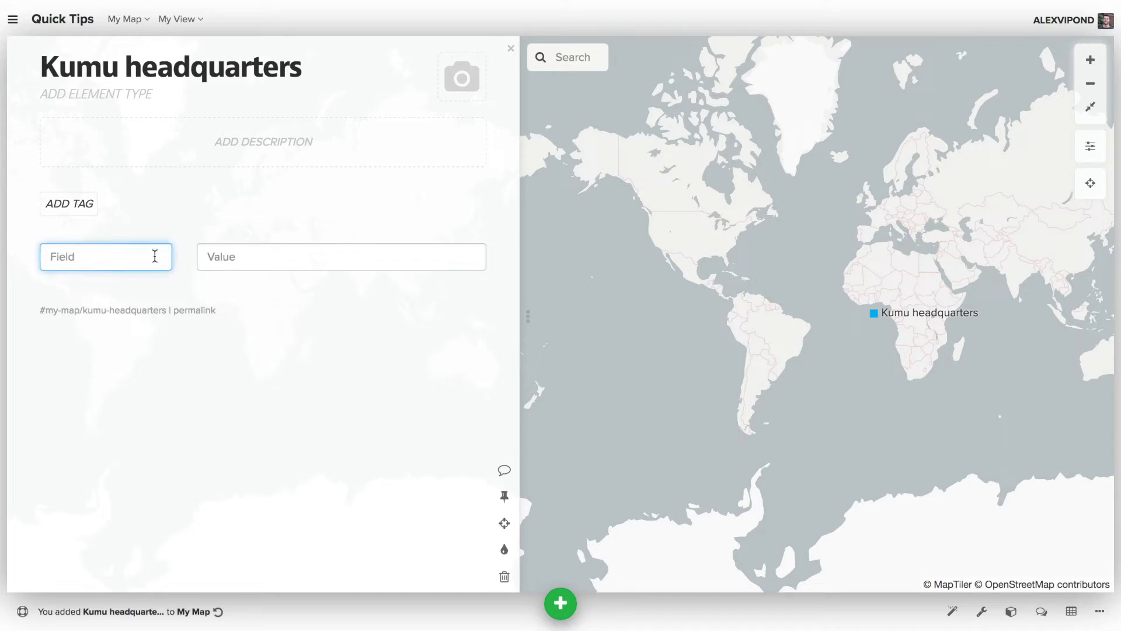
text(Location)
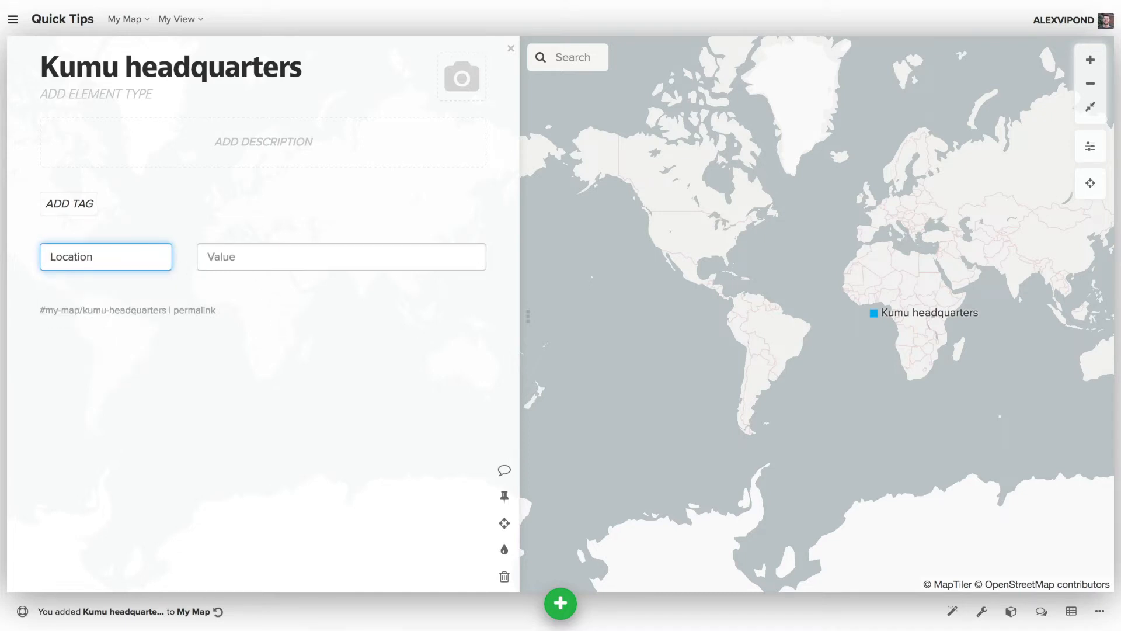
click(341, 257)
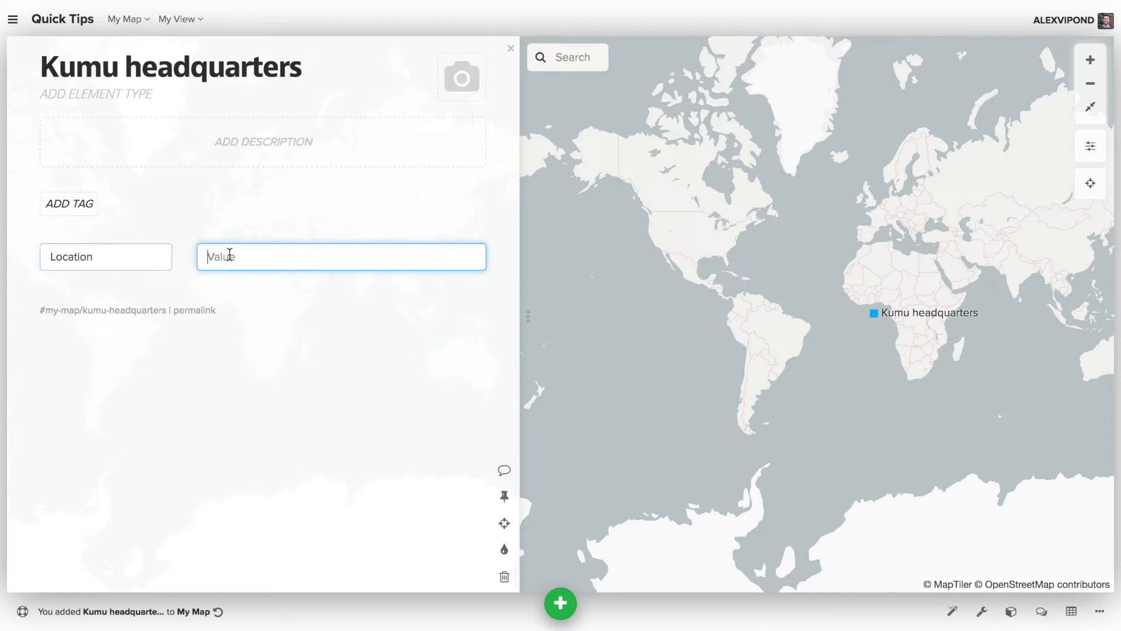
text(21.31, -157.85)
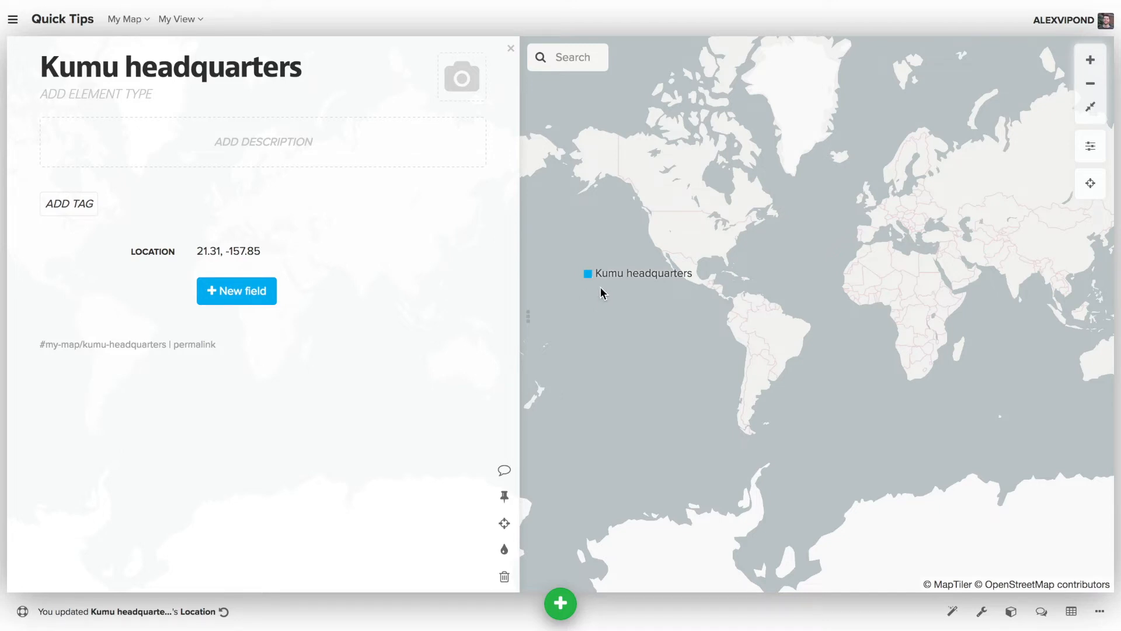
mouse_move(412, 288)
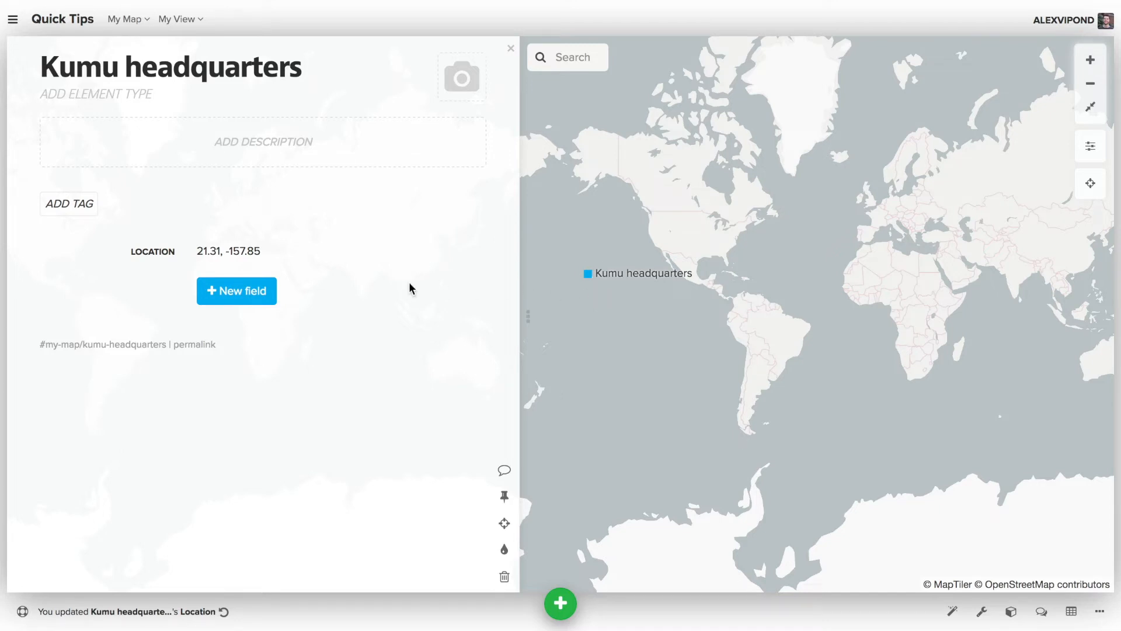
mouse_move(228, 251)
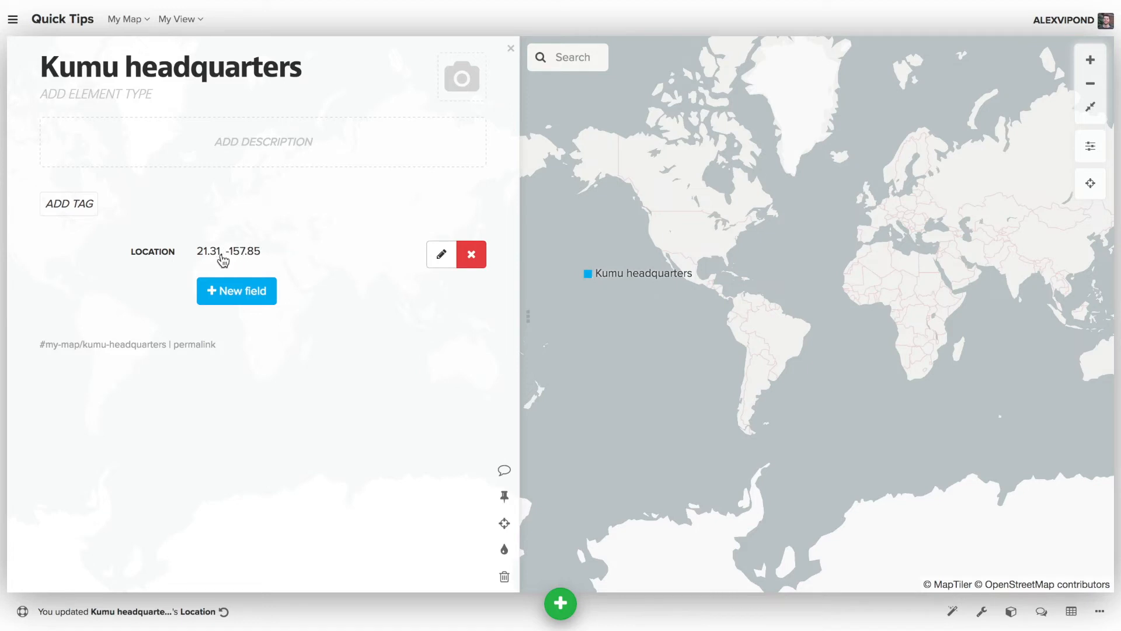
- Replace the Location coordinates with Honolulu, HI
text(Honolulu, HI)
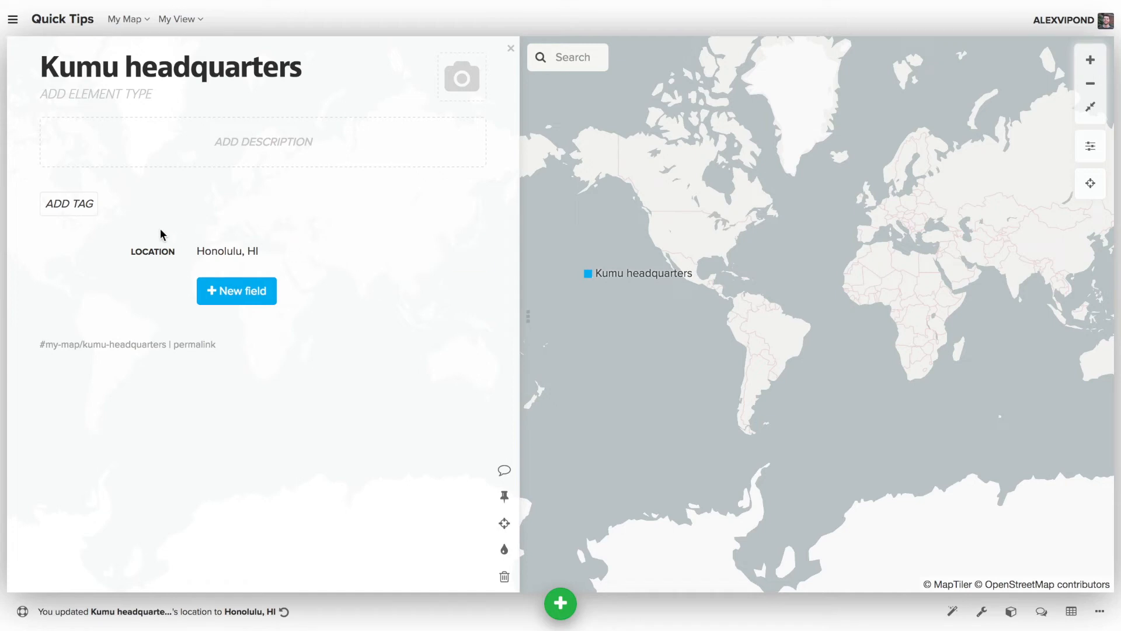
mouse_move(152, 251)
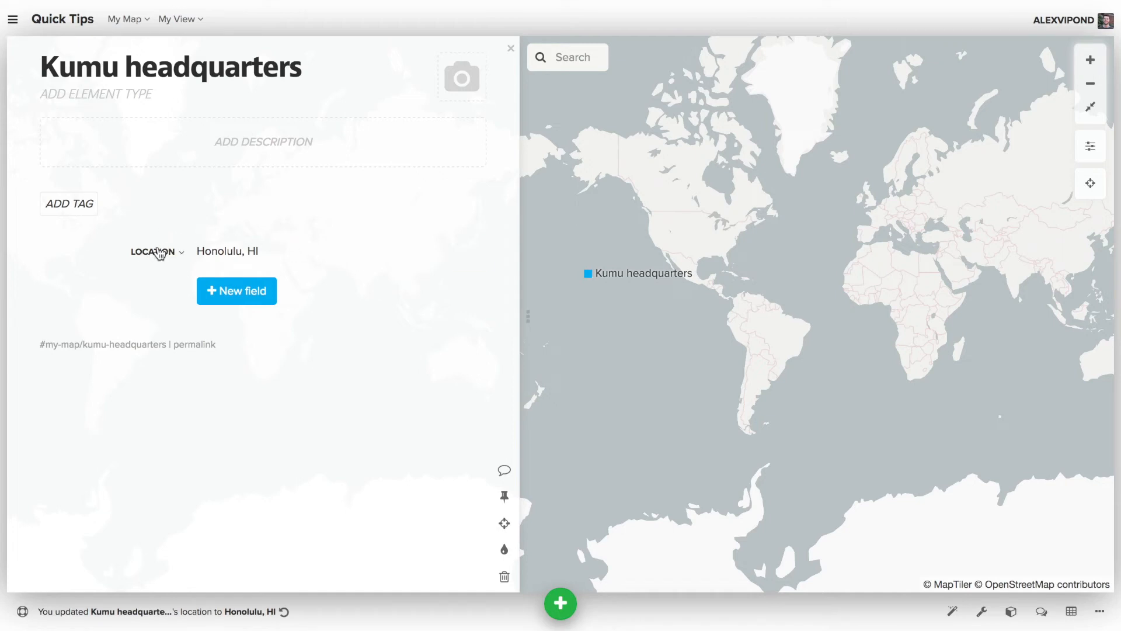
mouse_move(161, 309)
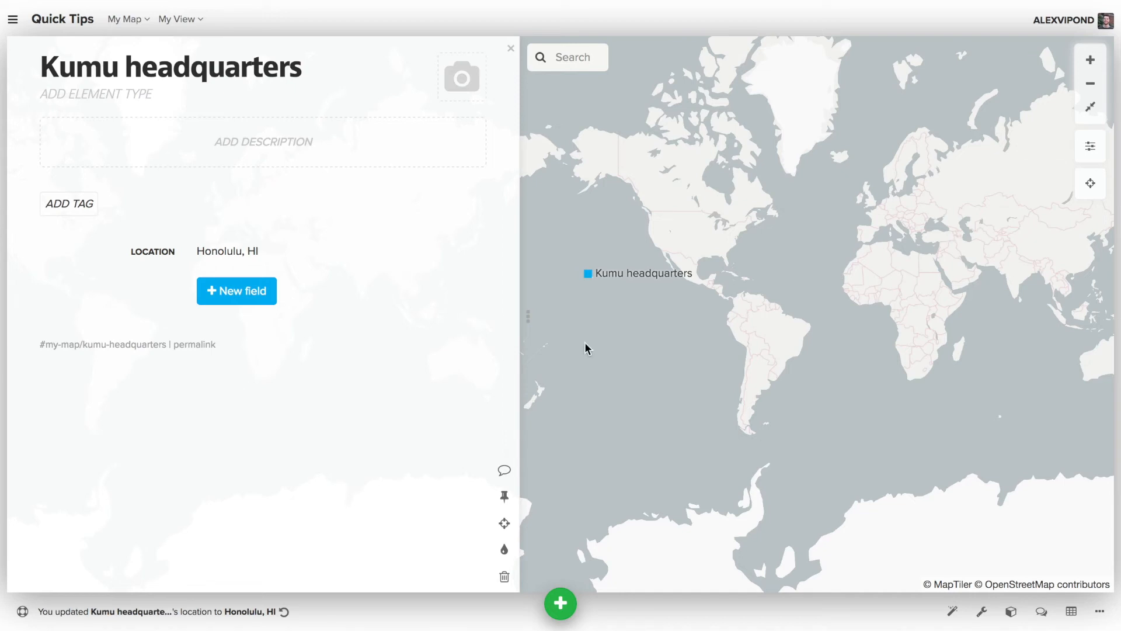
mouse_move(159, 237)
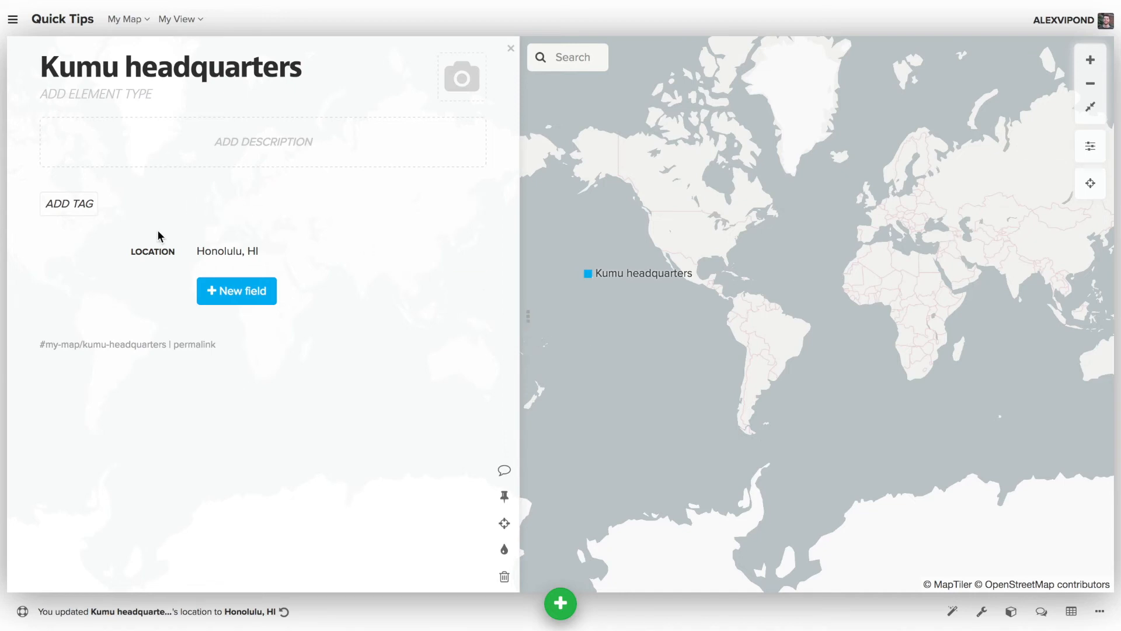
- Rename the Location field to Address, keeping the Honolulu, HI value
click(180, 251)
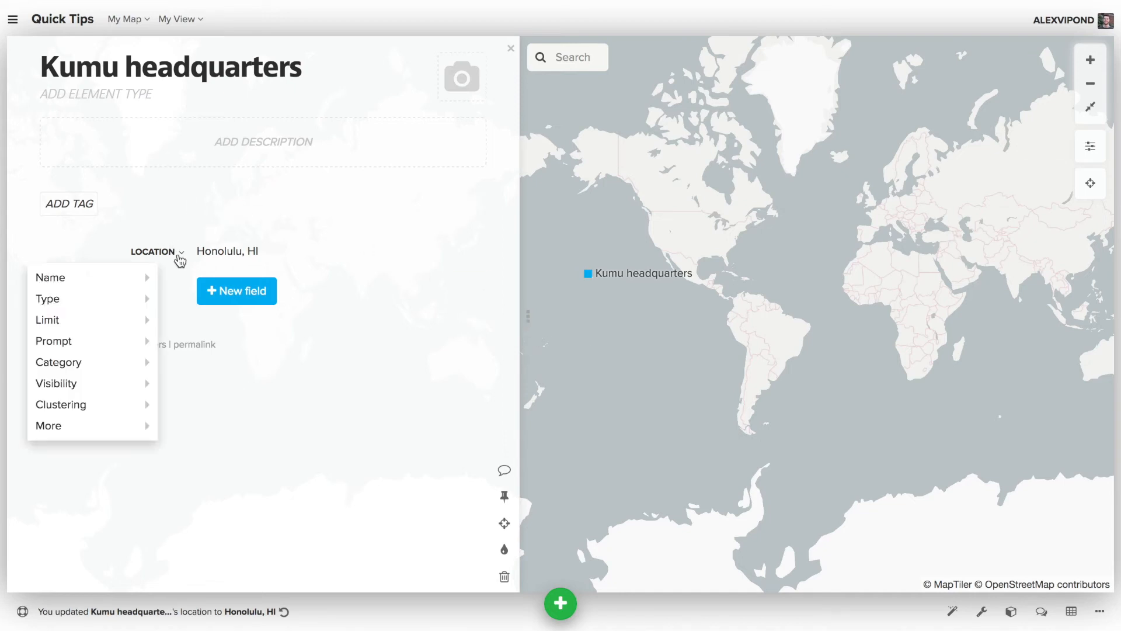
text(Addre)
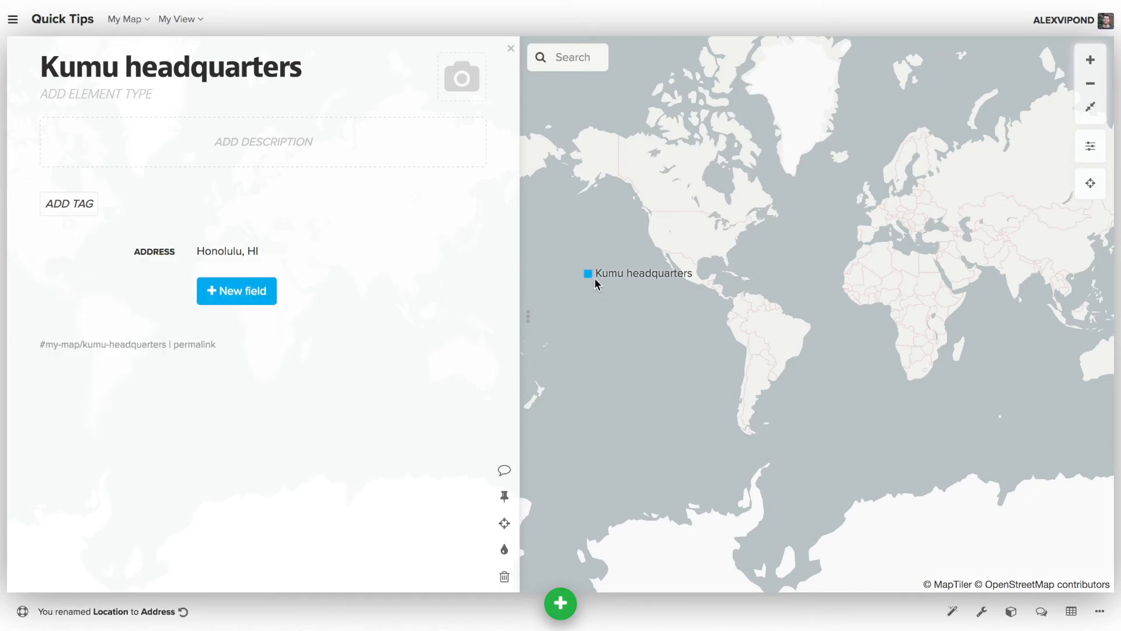
mouse_move(878, 327)
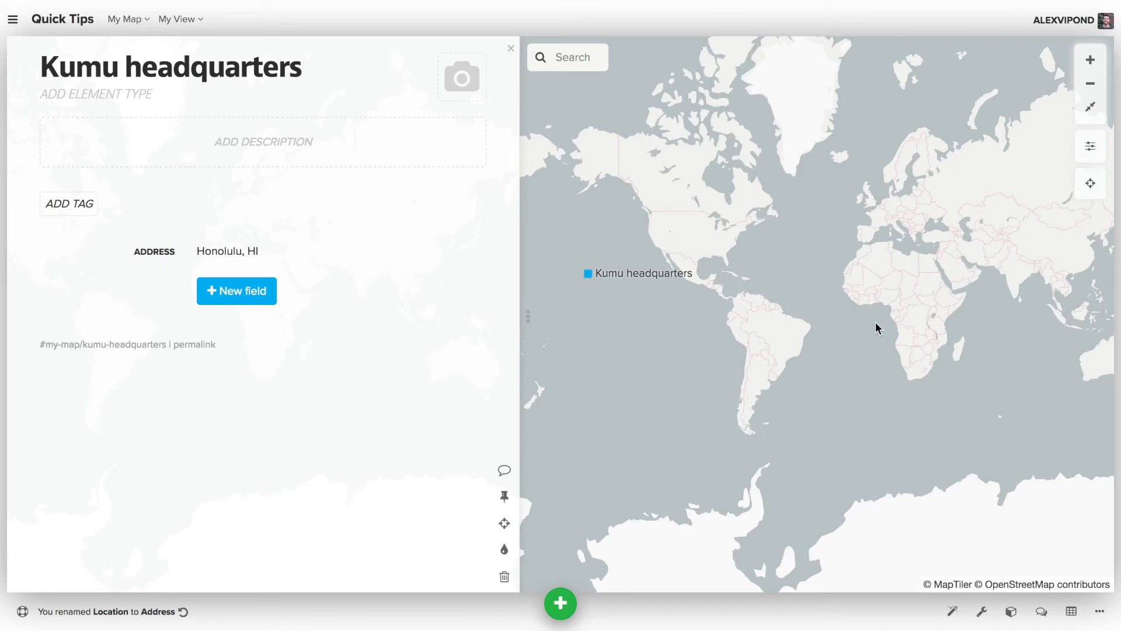
mouse_move(944, 199)
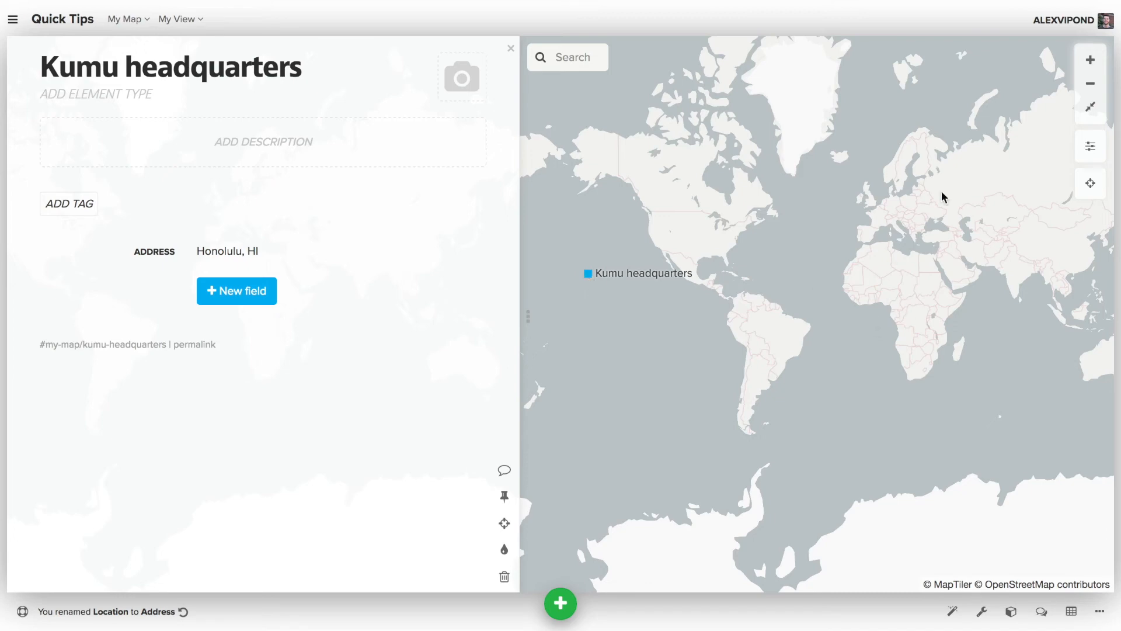
click(176, 18)
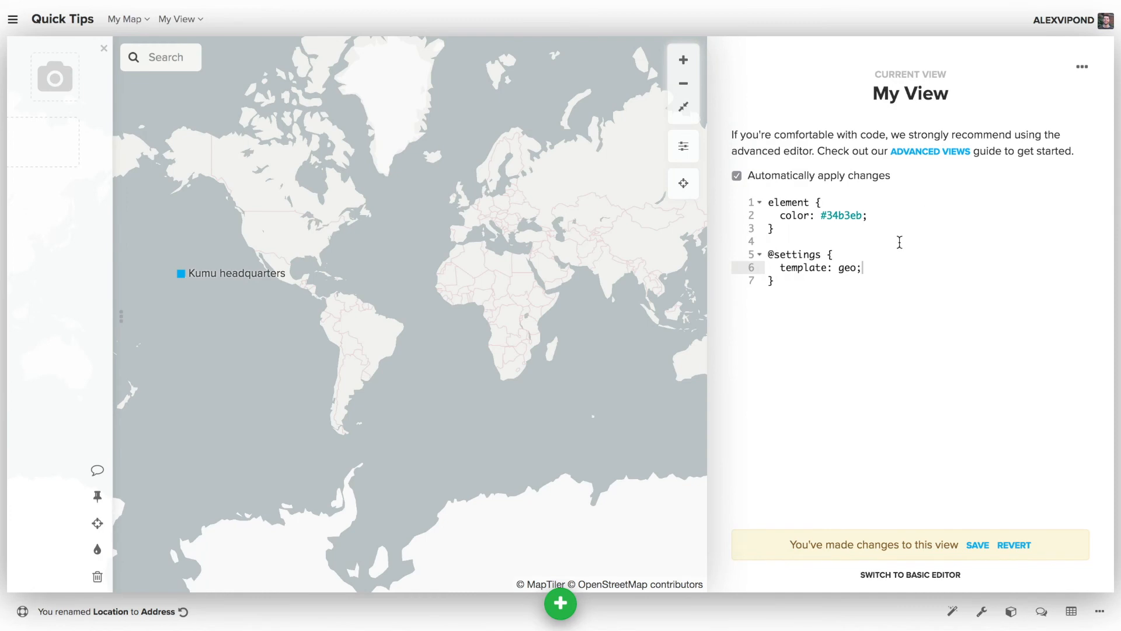
text(geo)
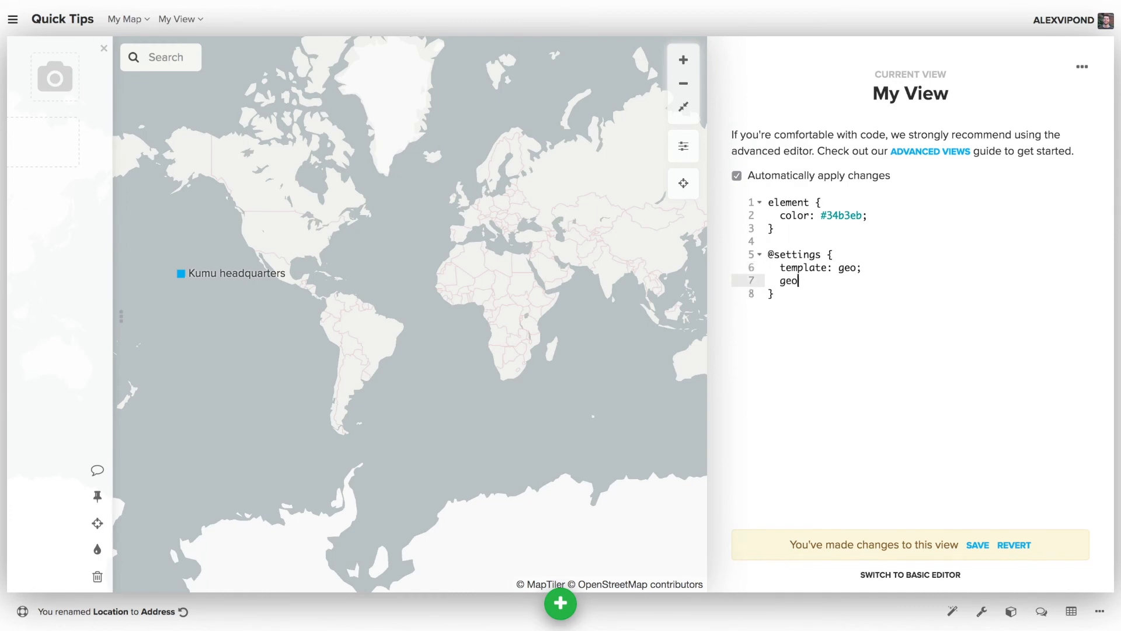
text(-location:)
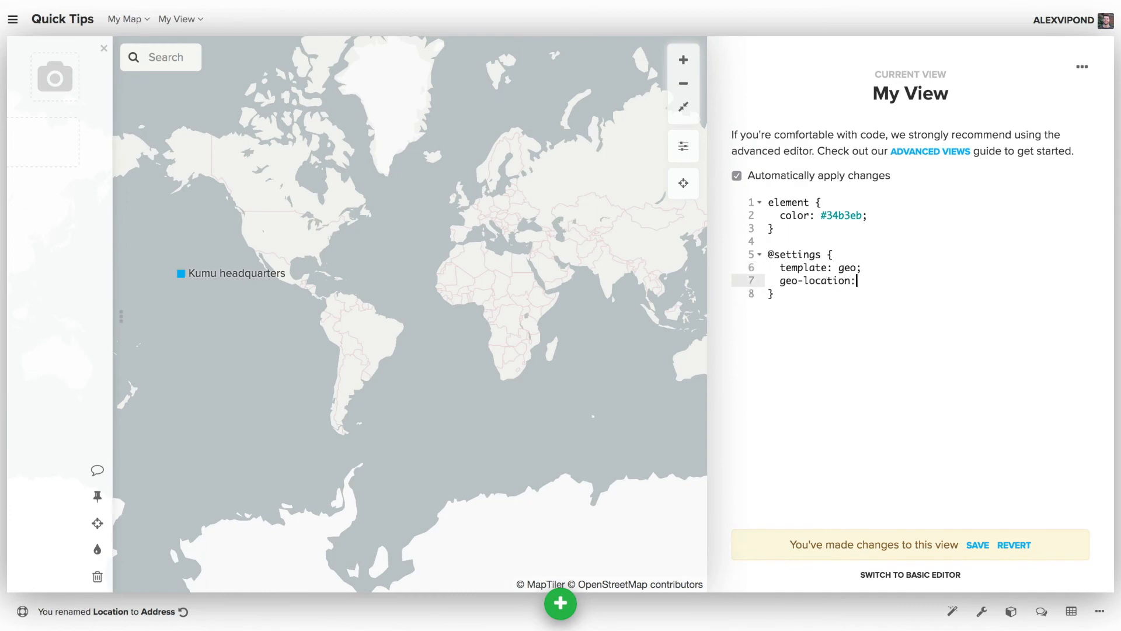
text("add")
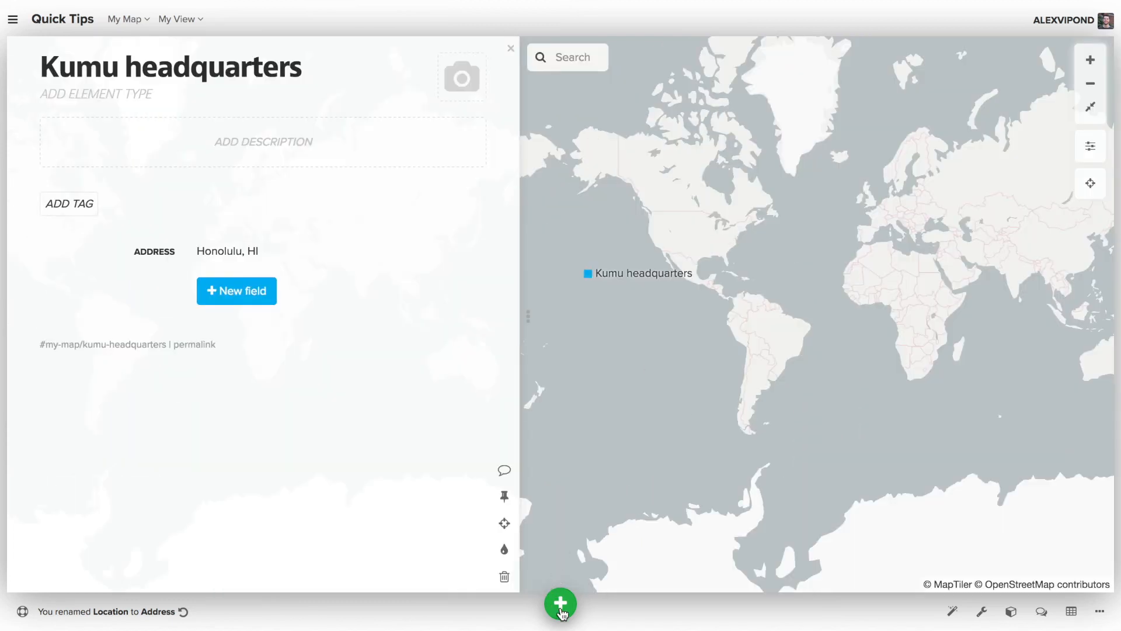
- Create a Kumu secret lab element with Address North Wales, UK
click(559, 602)
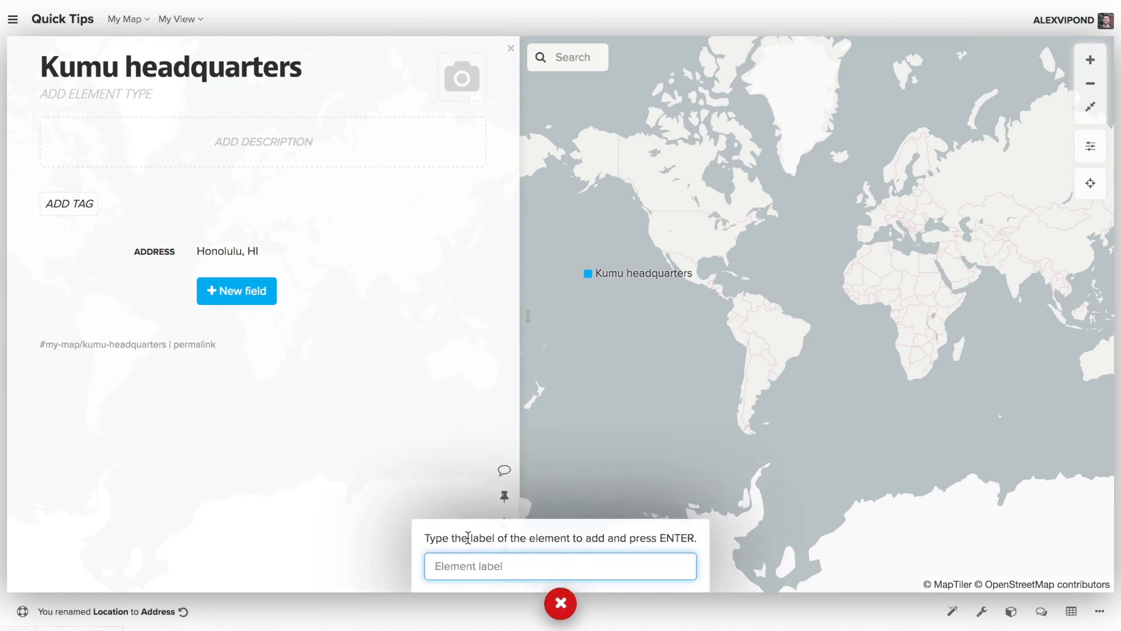
text(Kumu secret la)
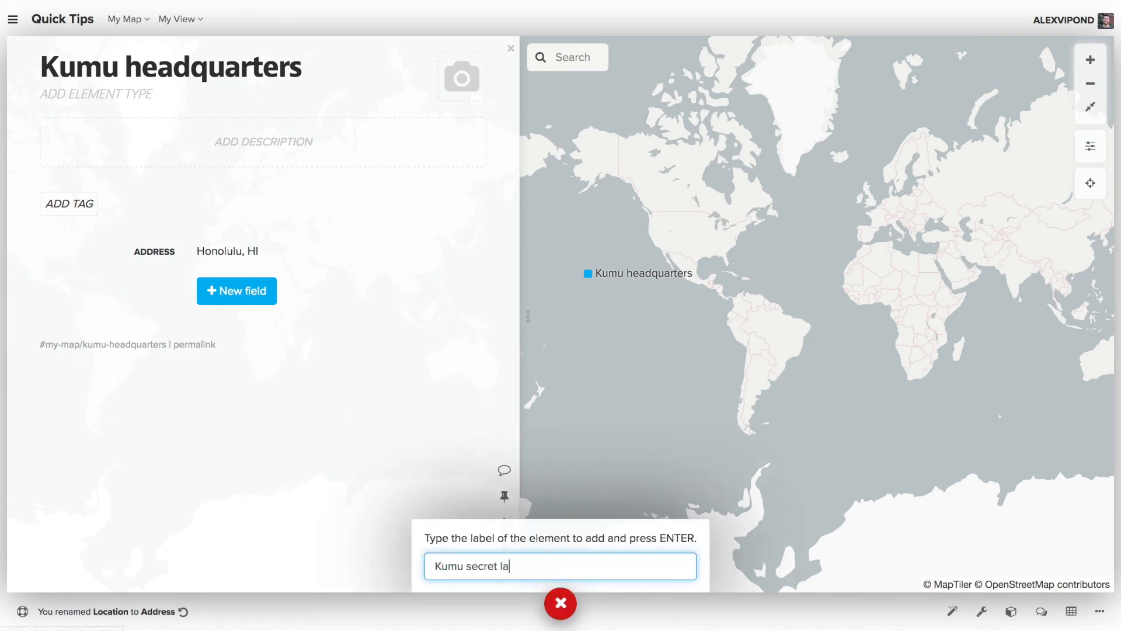
key(enter)
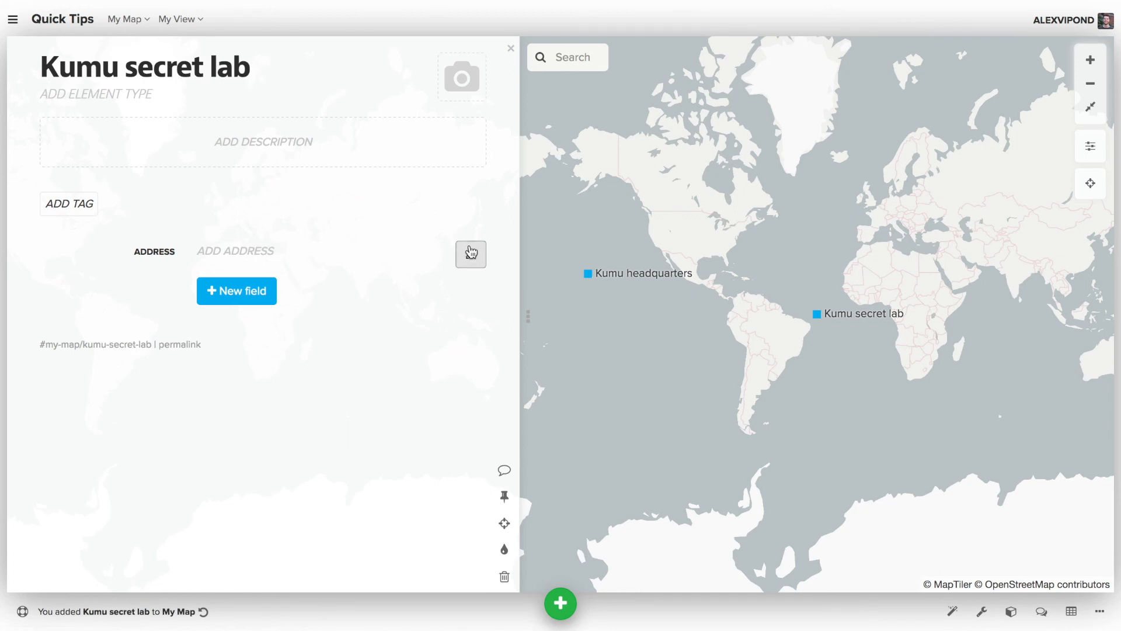
text(North)
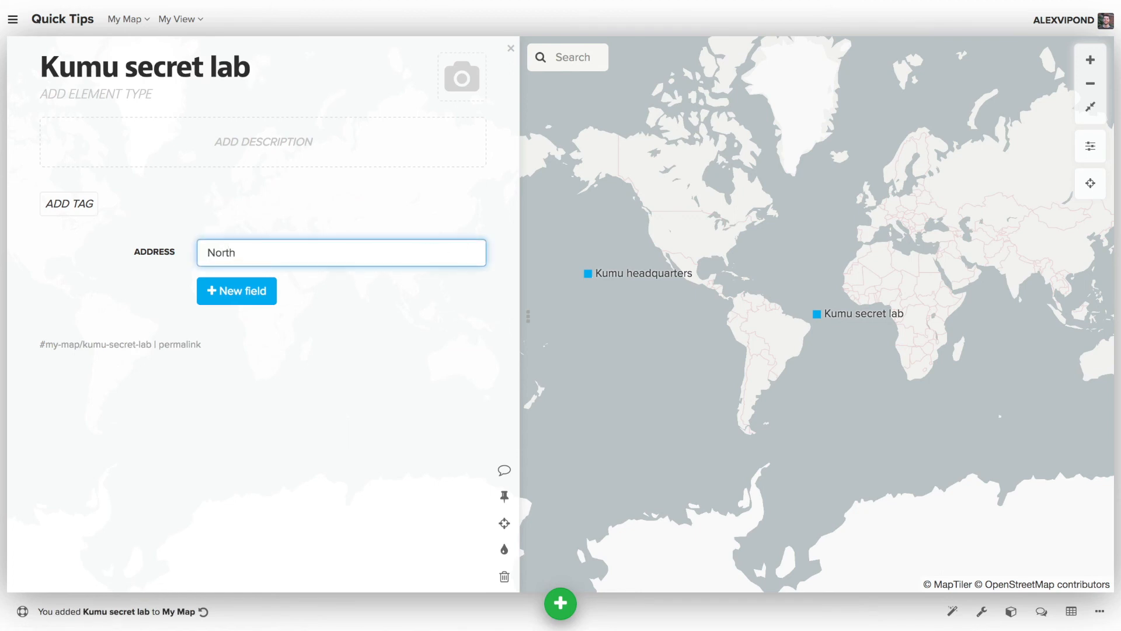
text(Wales, UK)
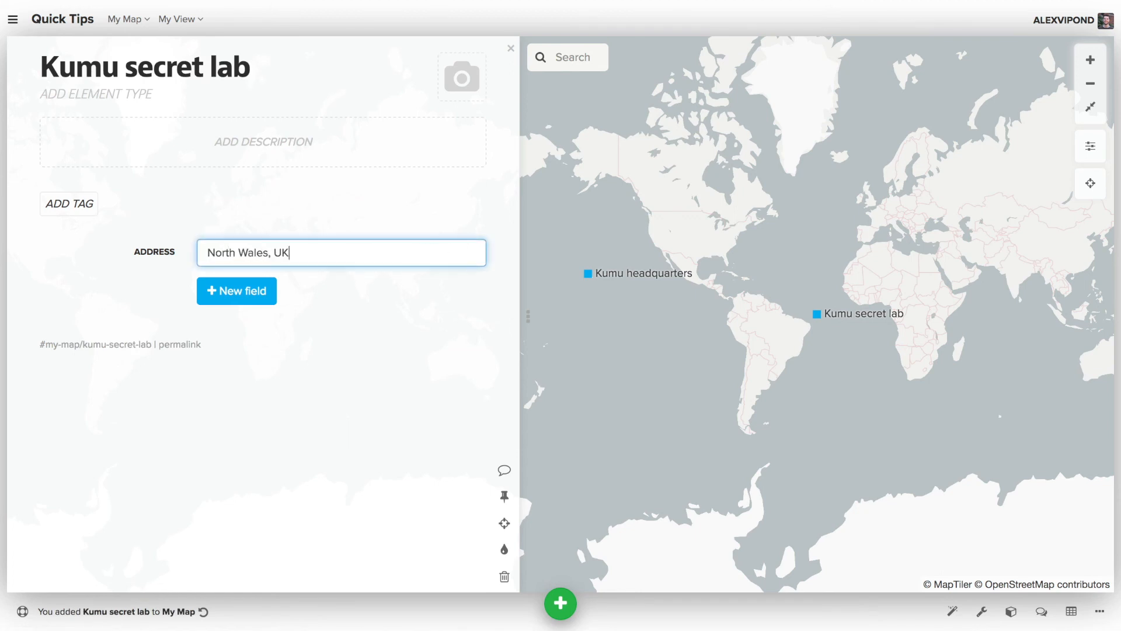